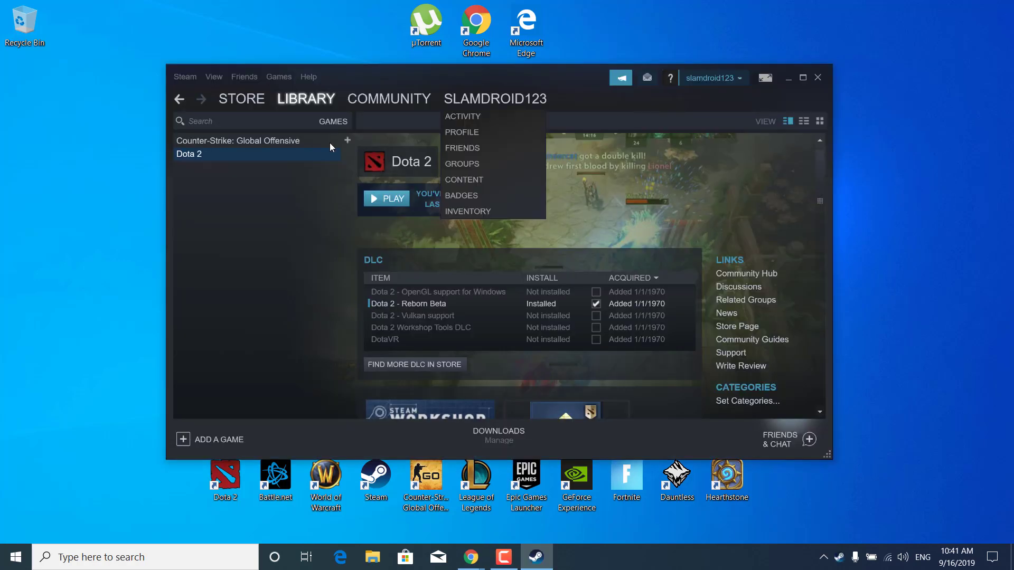
Browse Dota 2's local files from its Properties in the Steam Library
right_click(189, 153)
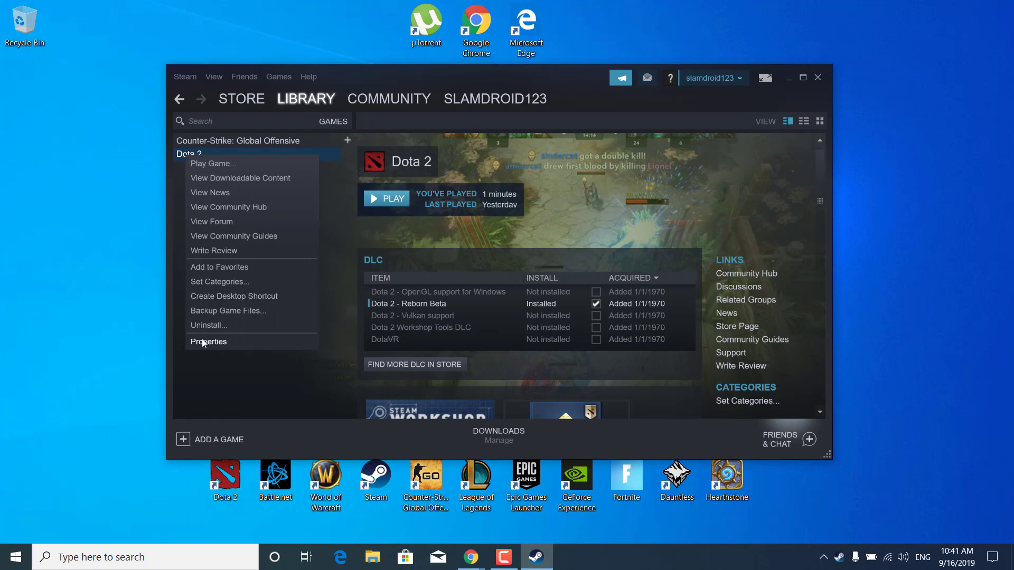
left_click(208, 341)
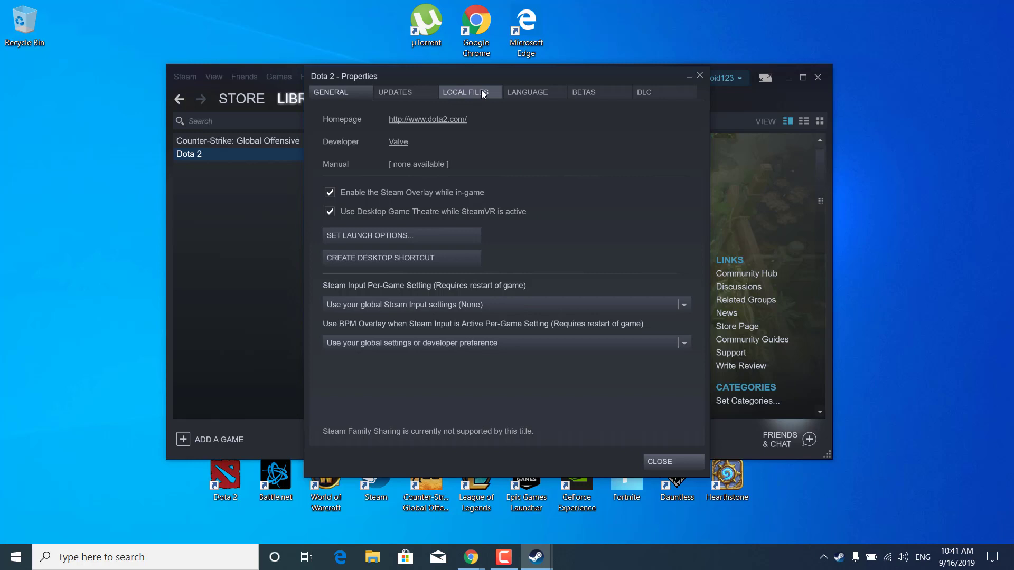
left_click(465, 92)
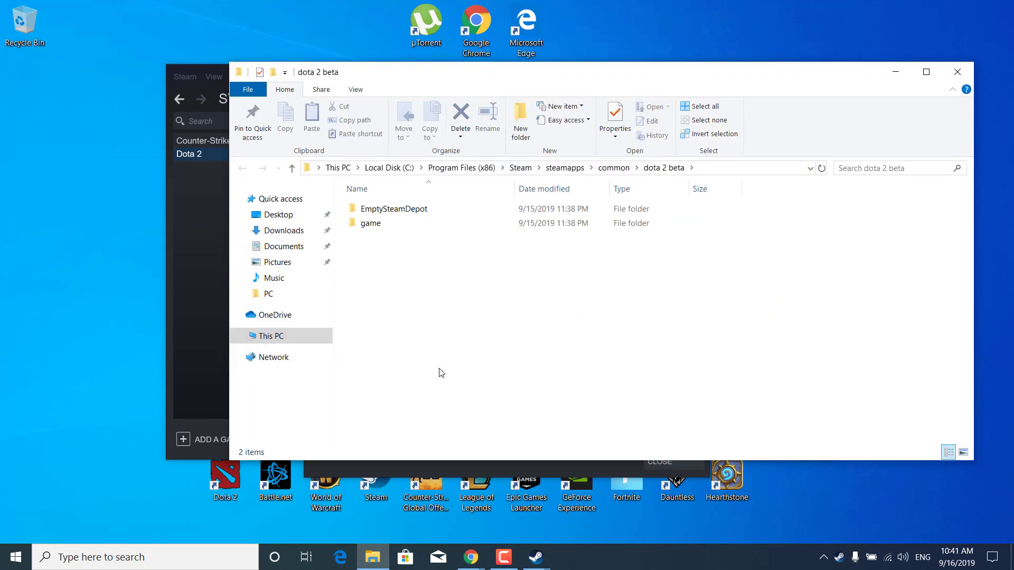
Navigate into the game, dota and cfg folders
double_click(371, 223)
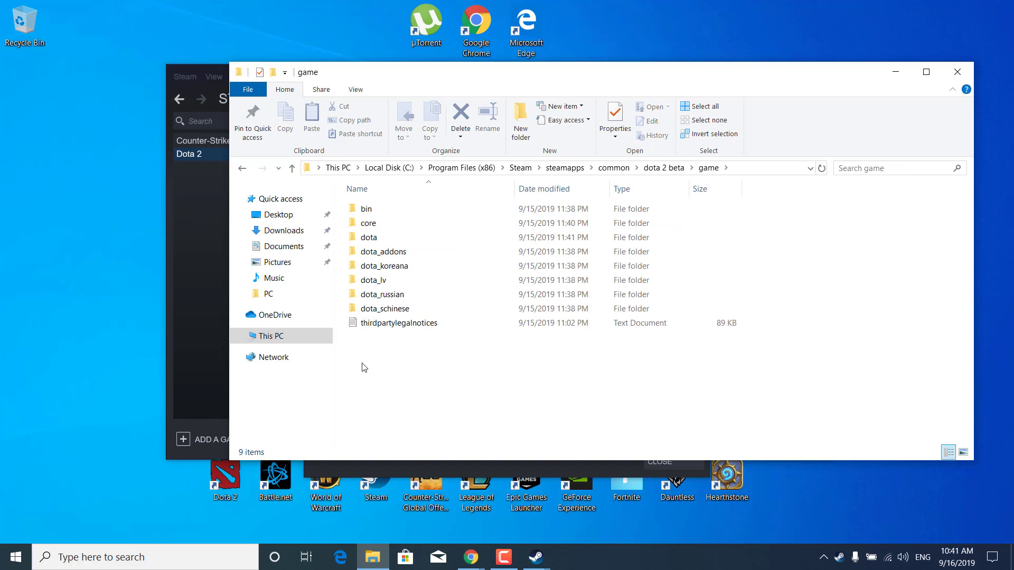
left_click(370, 238)
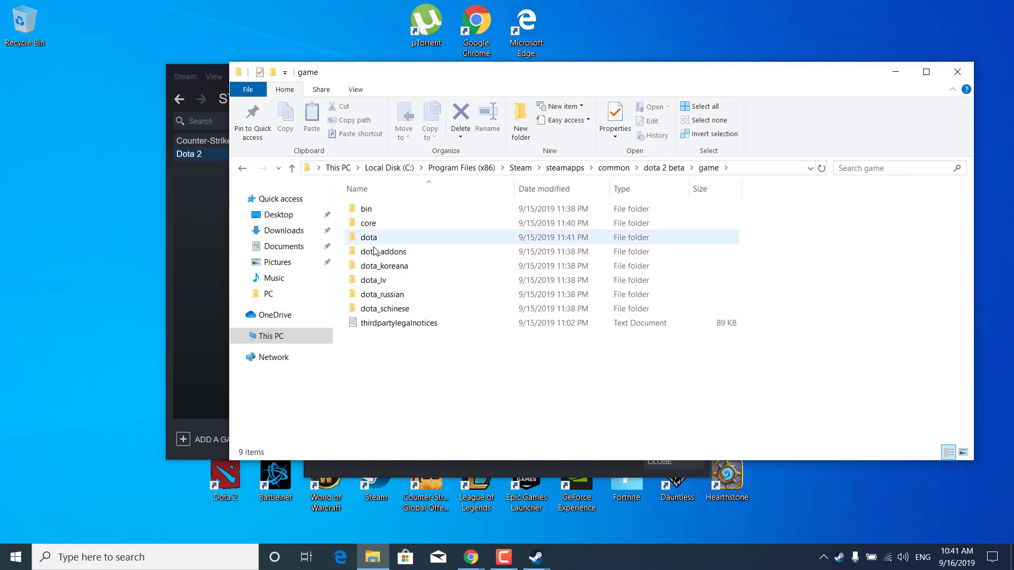
left_click(370, 237)
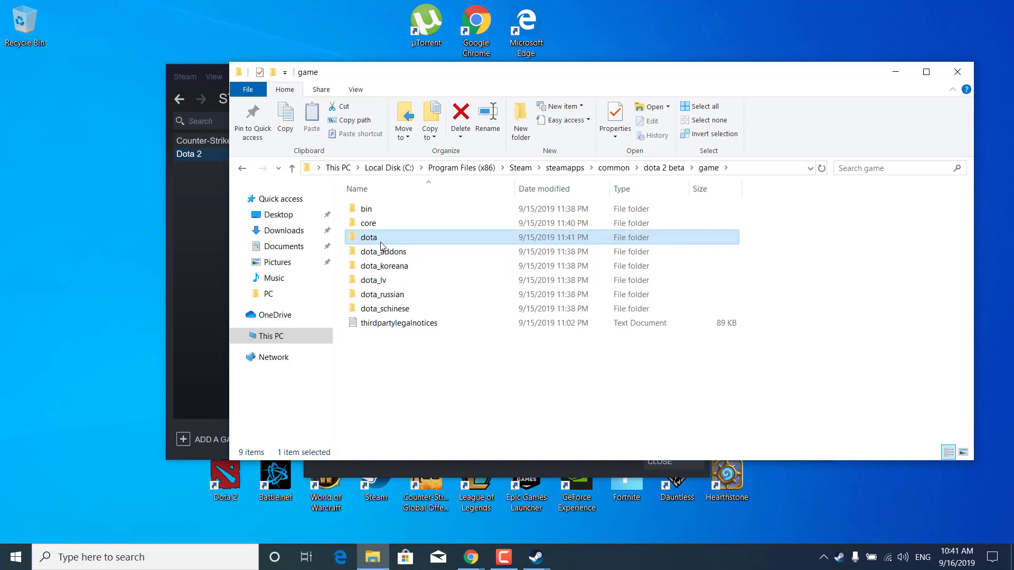
double_click(369, 238)
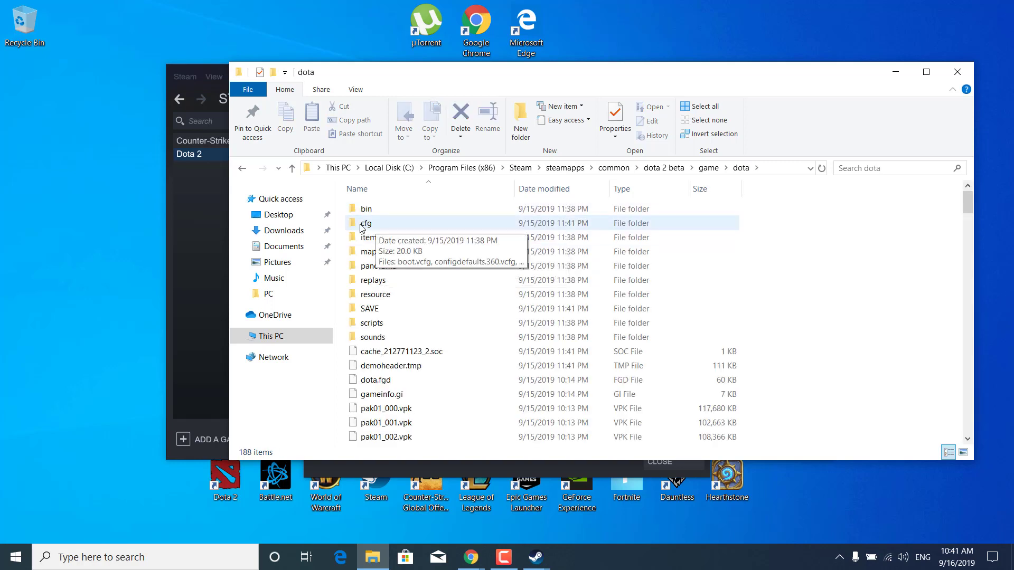
double_click(366, 223)
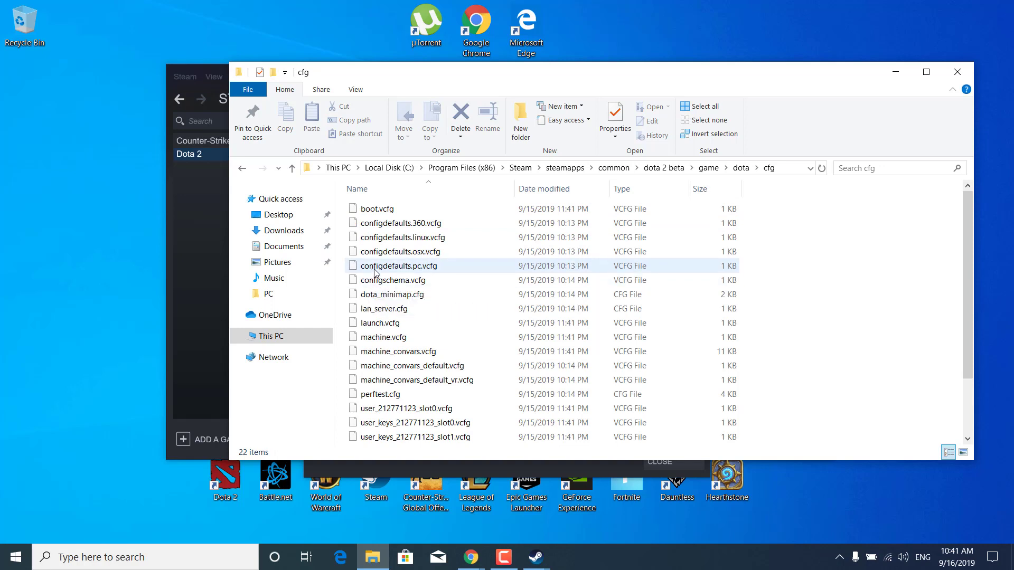
Locate and select the video settings file in the cfg folder
scroll("down", 3)
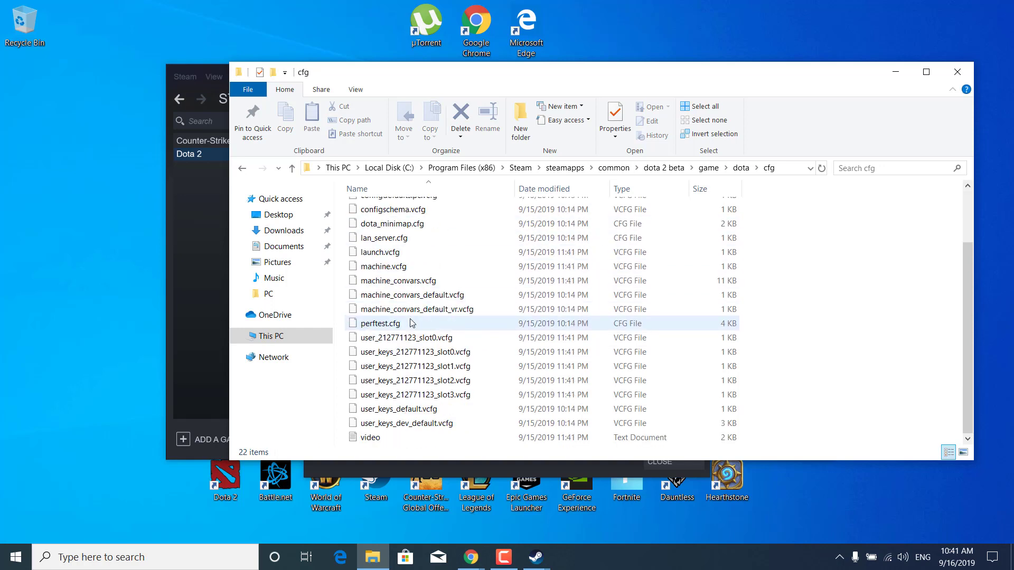
left_click(370, 438)
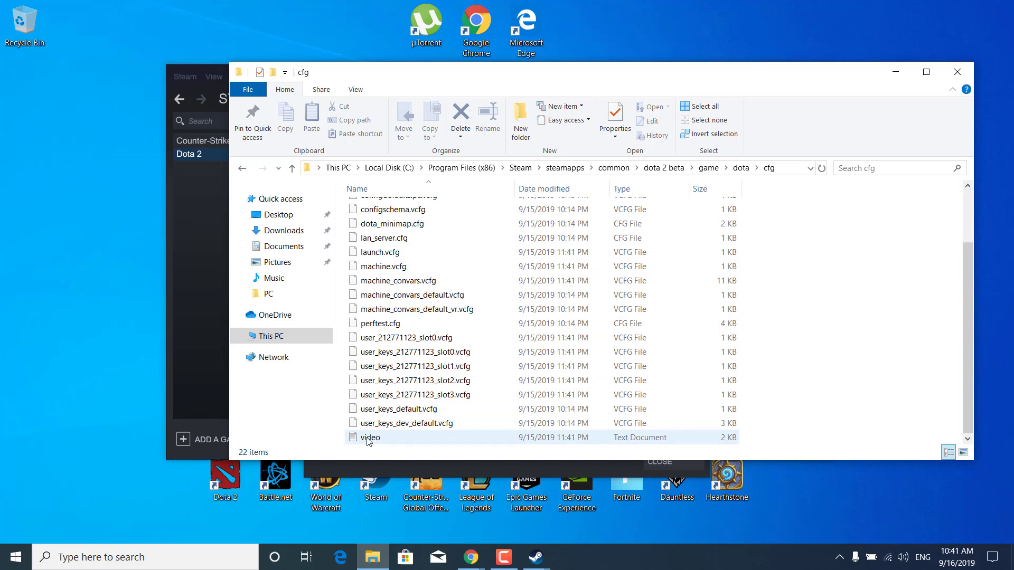
mouse_move(401, 453)
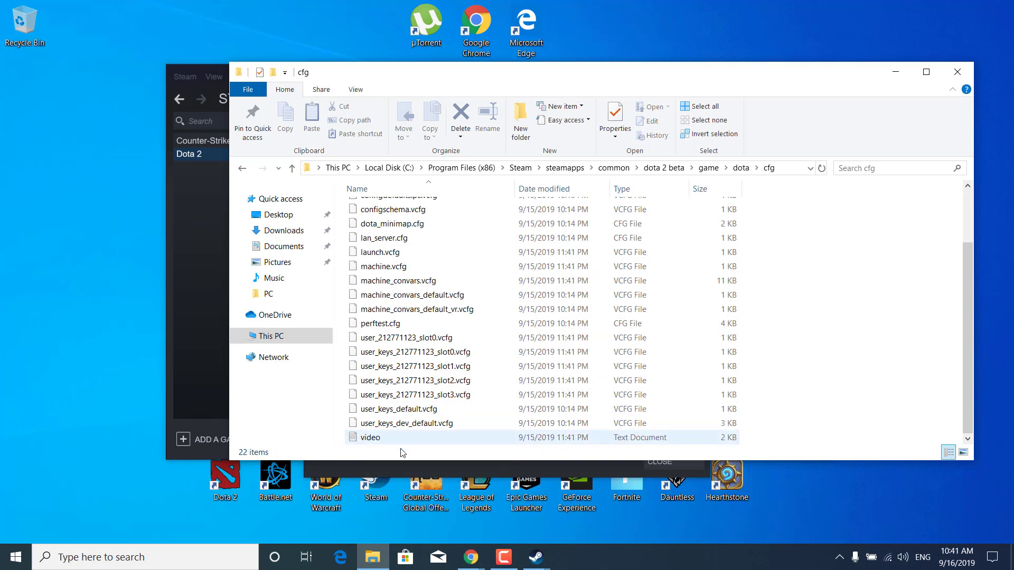
left_click(369, 438)
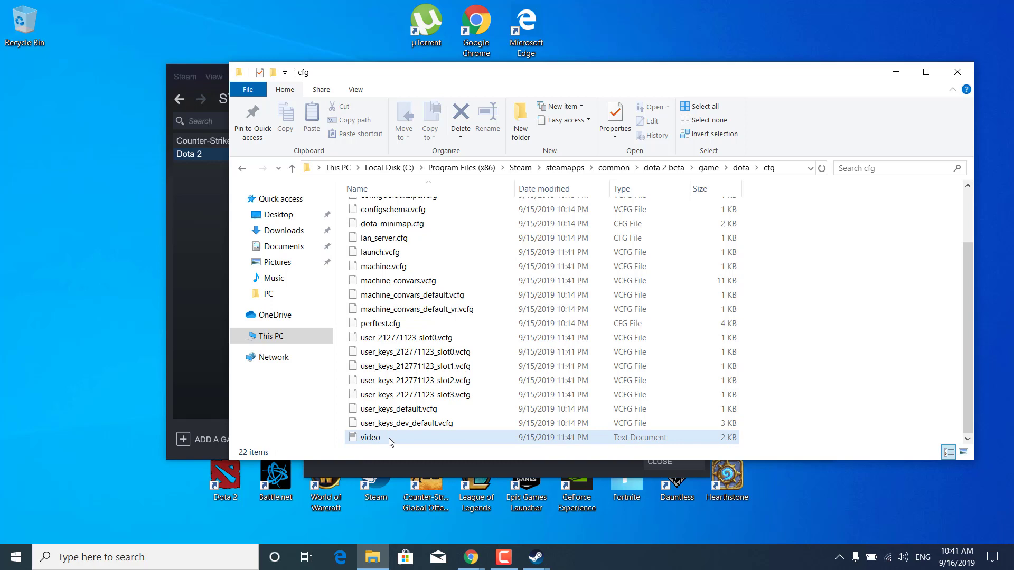
Check the Open with apps for video.cfg, then open it in Notepad
right_click(371, 437)
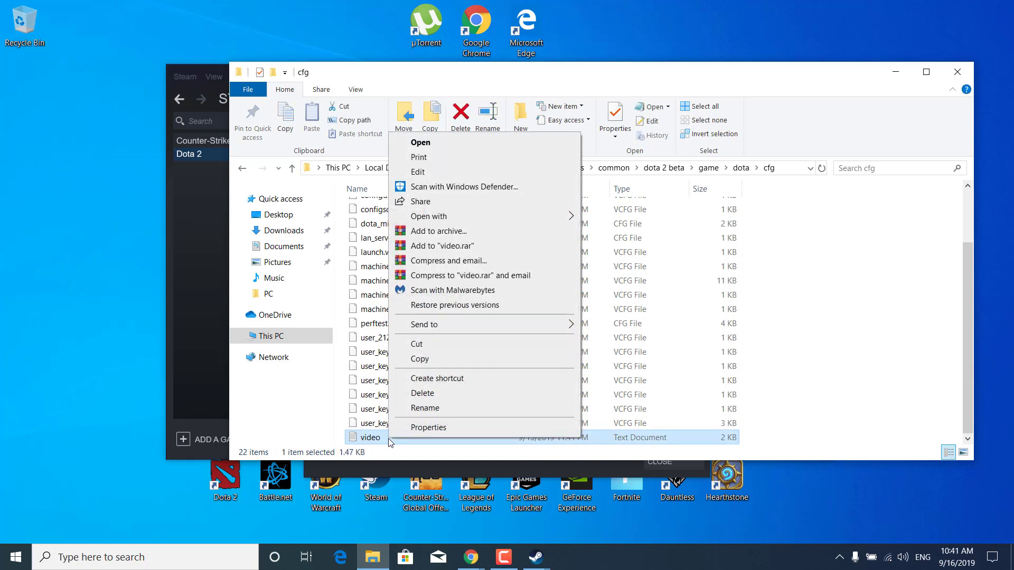
left_click(428, 215)
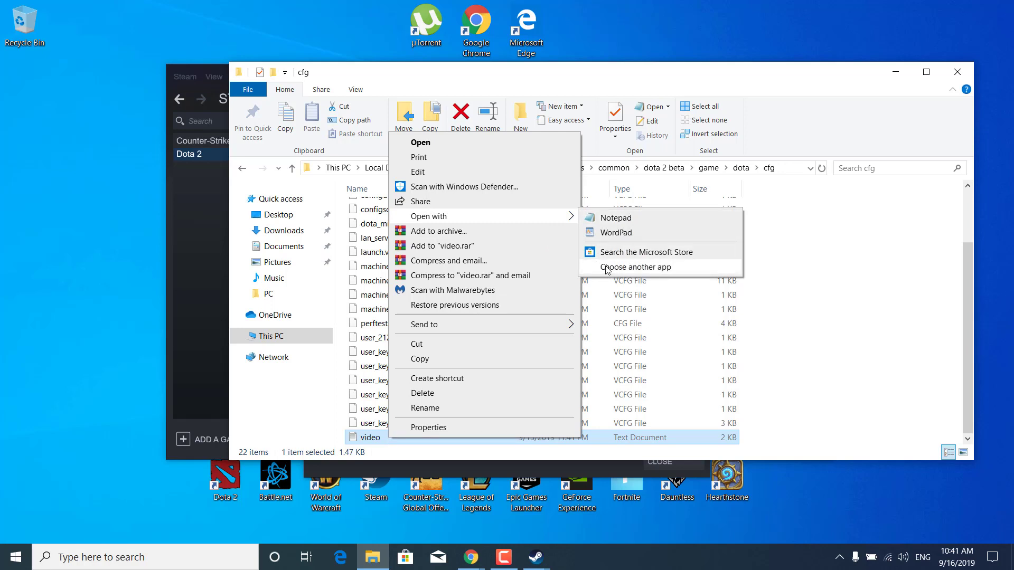
mouse_move(642, 271)
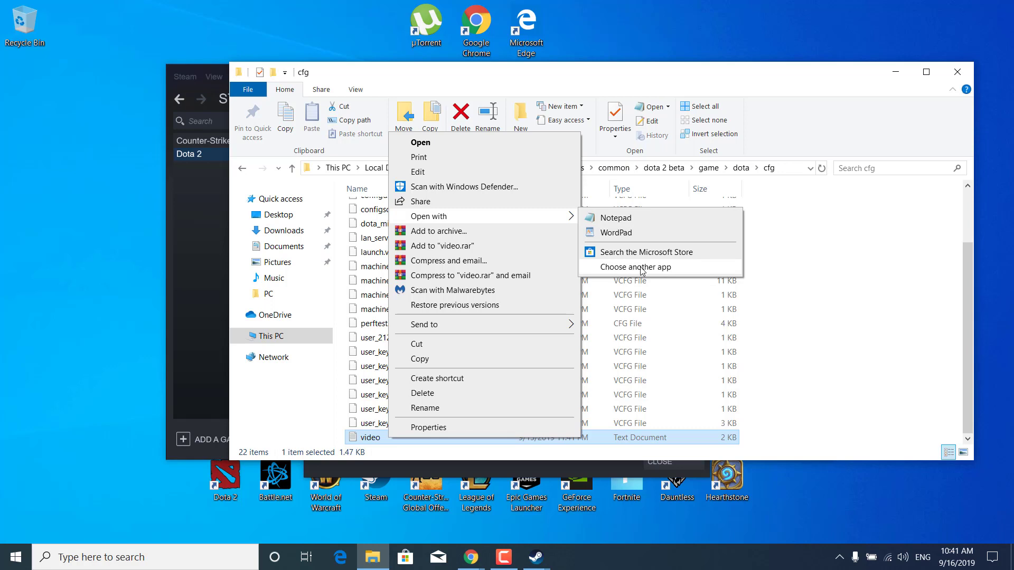
mouse_move(641, 271)
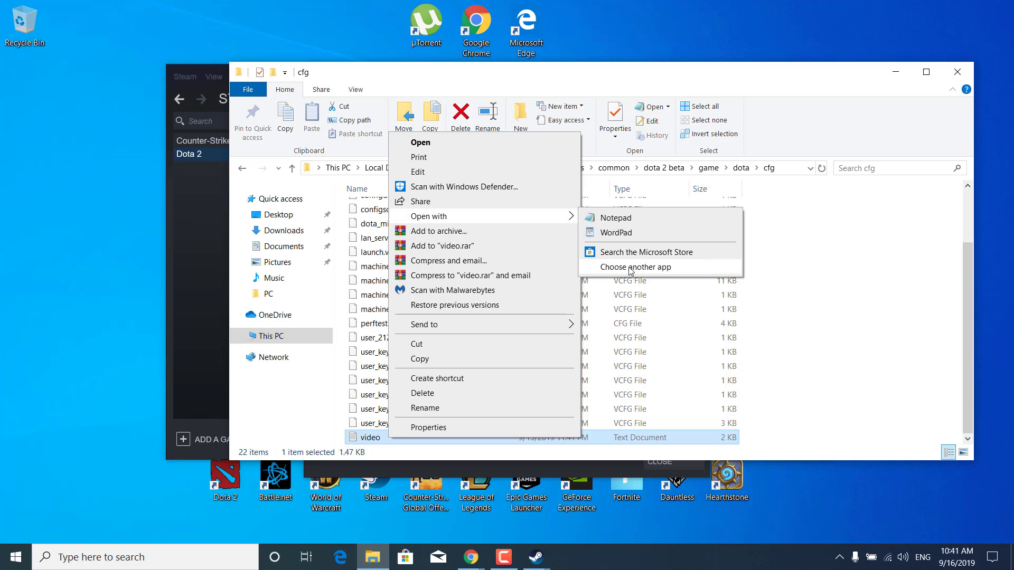
left_click(424, 408)
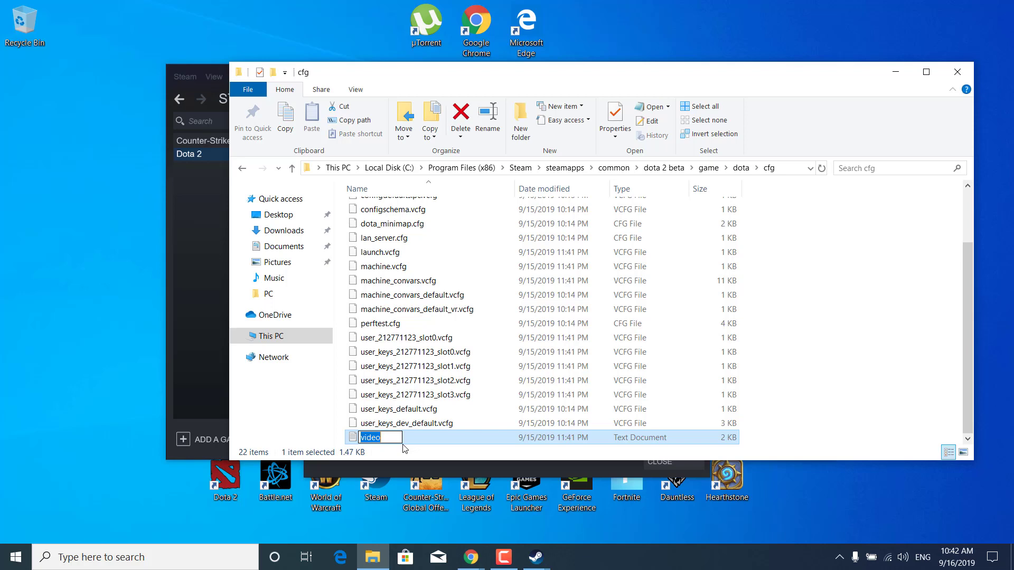
double_click(370, 438)
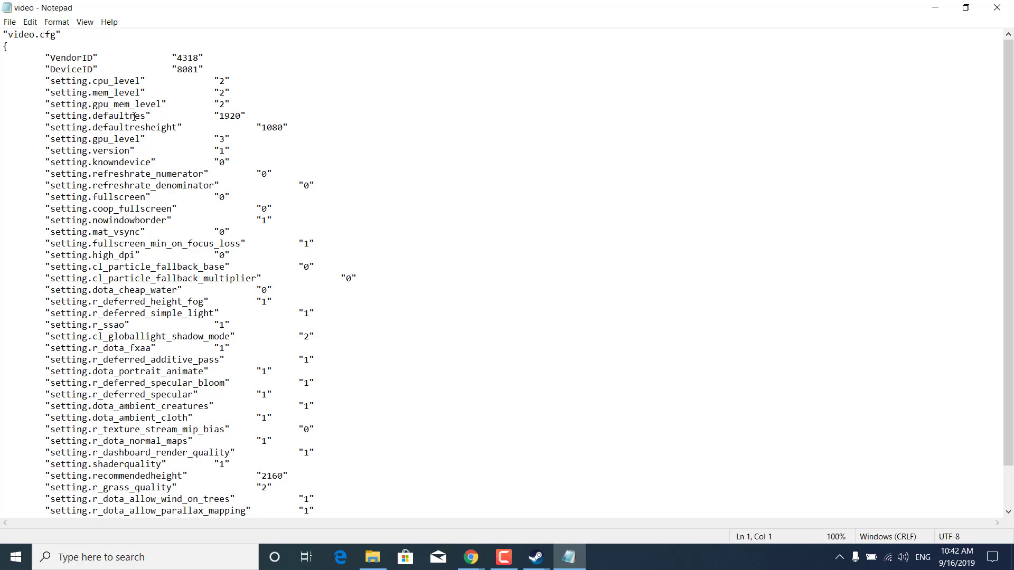
mouse_move(256, 120)
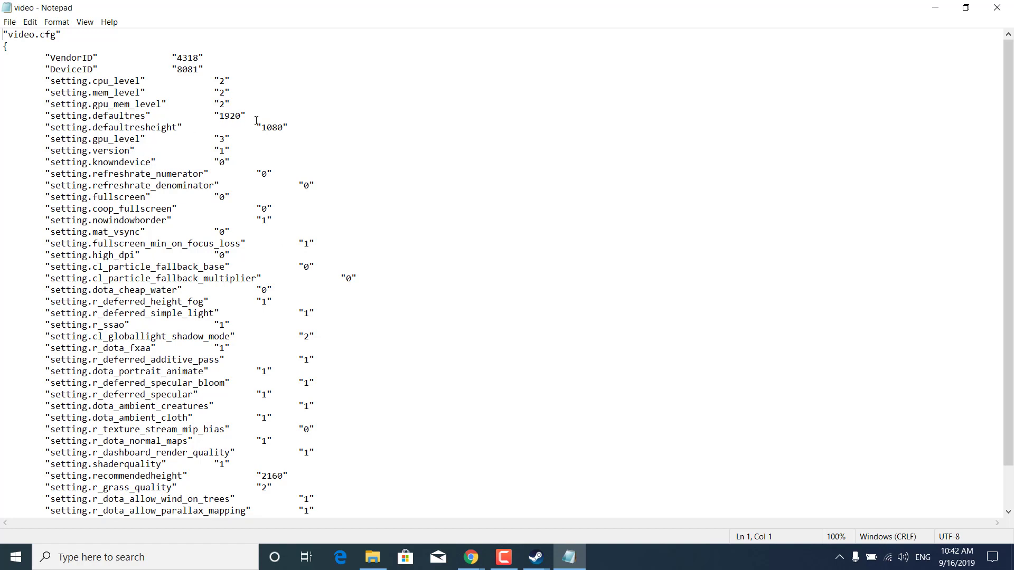
mouse_move(221, 189)
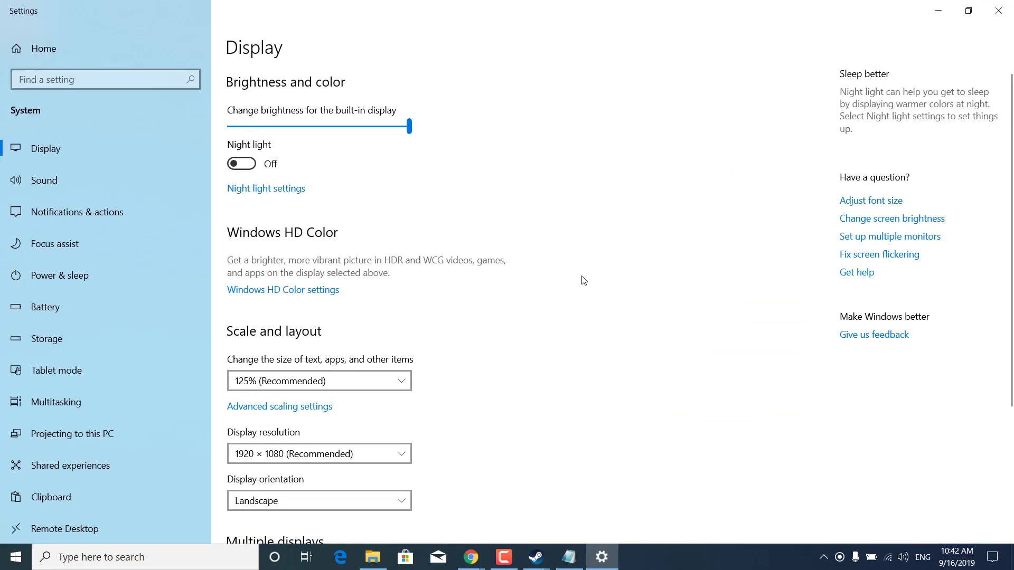
Confirm the 1920 × 1080 display resolution and return to the config in Notepad
scroll("down", 3)
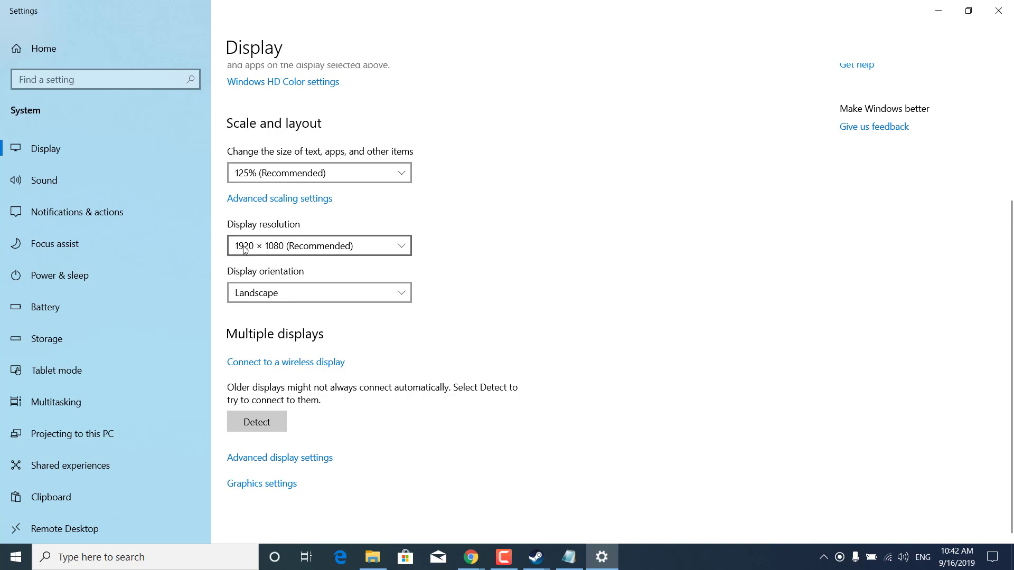
mouse_move(262, 251)
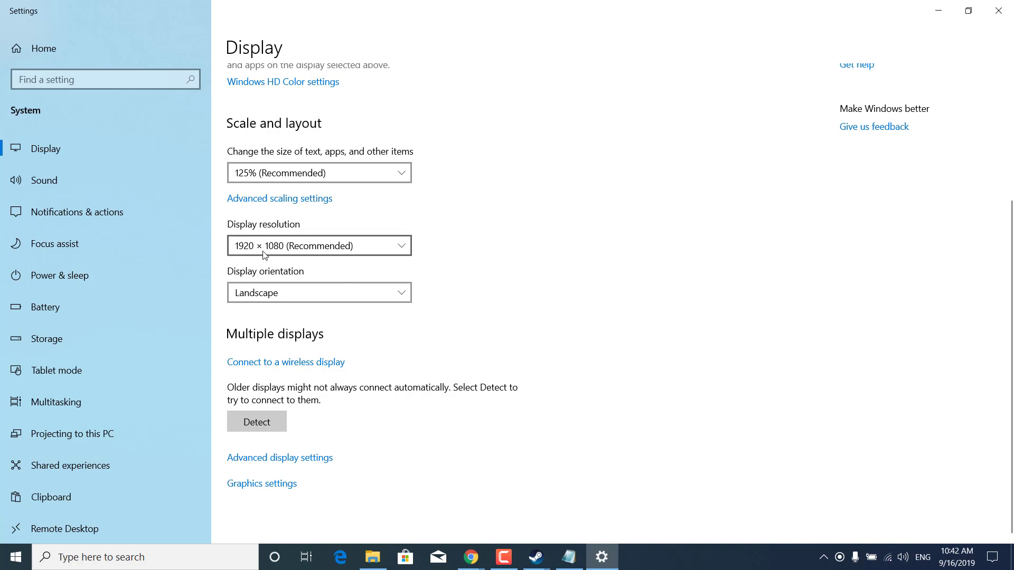
left_click(568, 557)
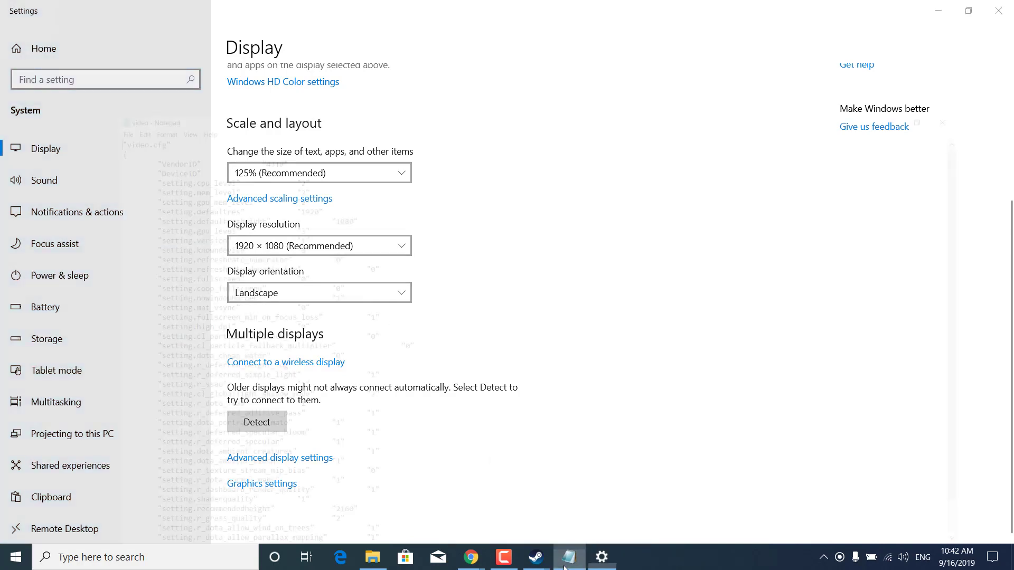
Review video.cfg's default resolution values 1920 and 1080 in Notepad
left_click(568, 556)
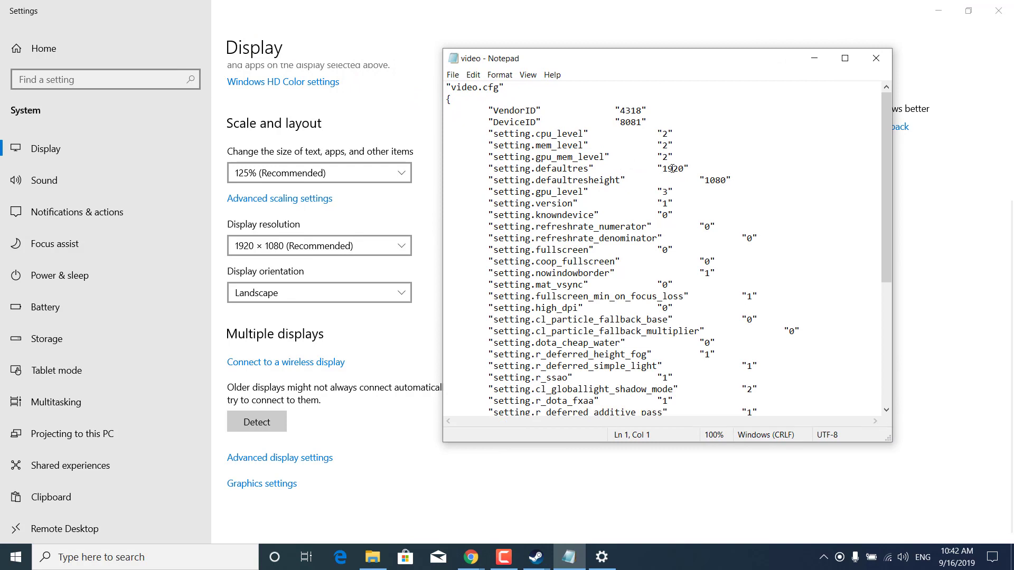
double_click(674, 168)
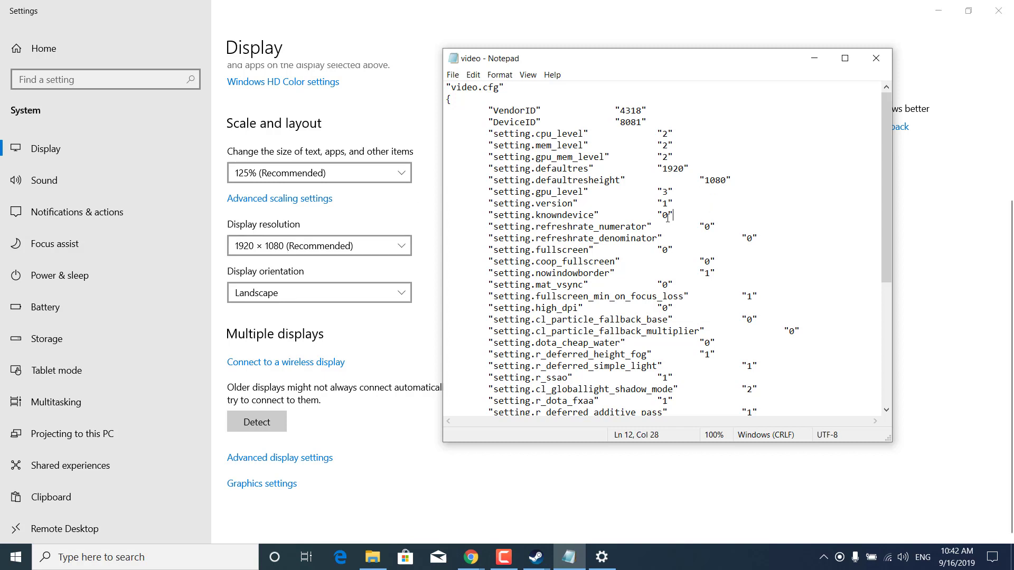
double_click(673, 169)
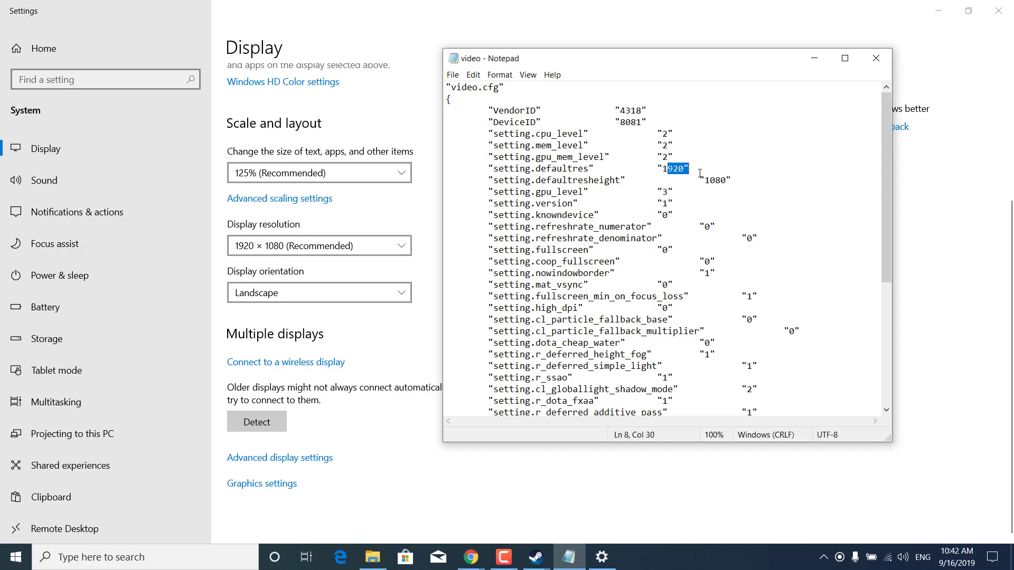
left_click(699, 238)
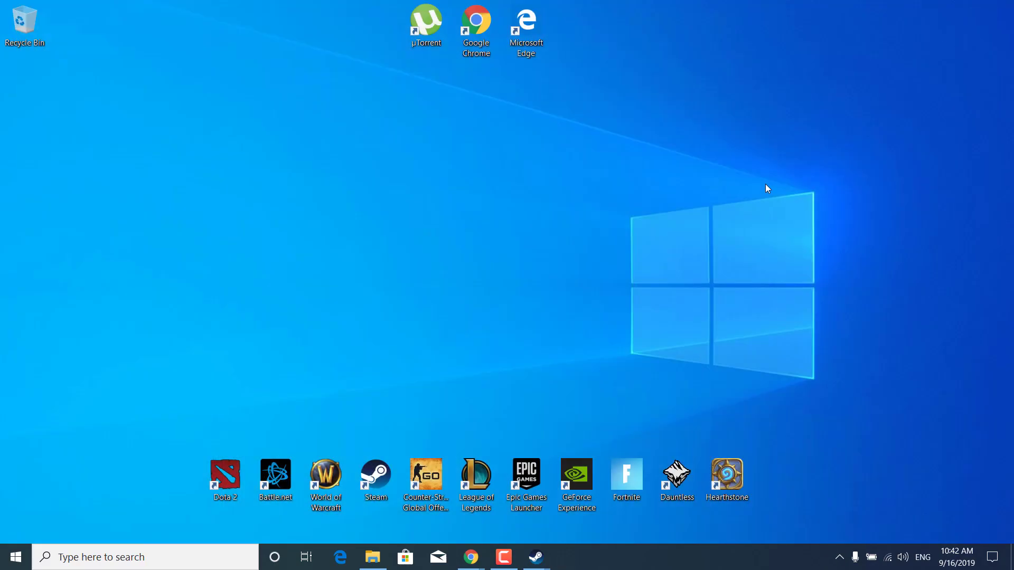
mouse_move(517, 254)
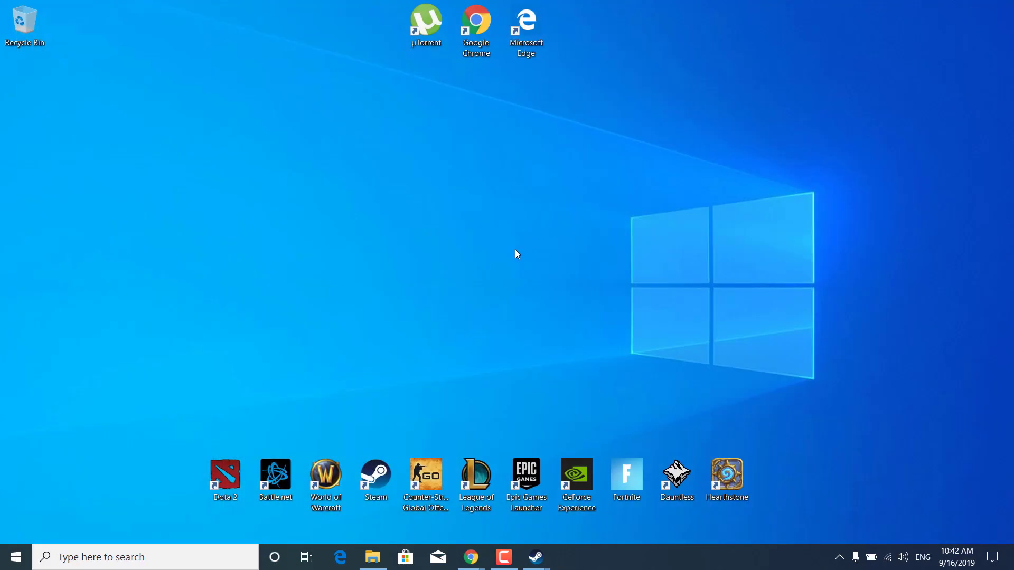